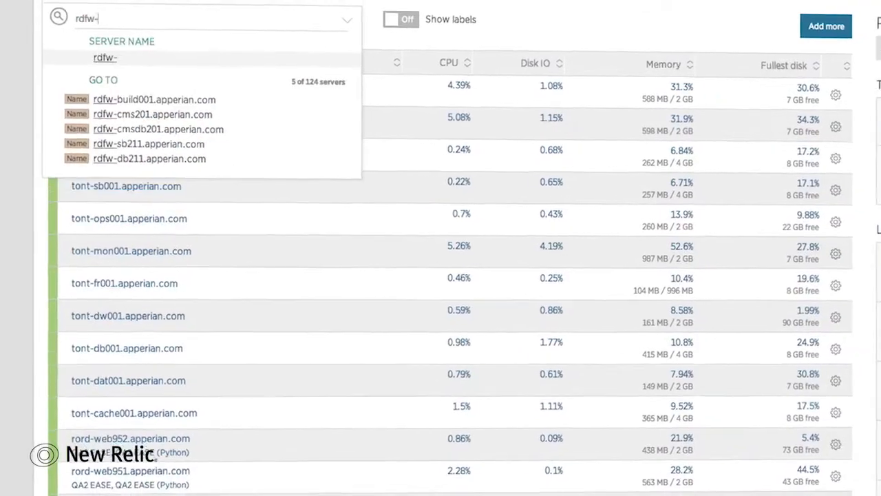
# Step: Select rdfw-db001.apperian.com from the Go To suggestions to view its server overview
pyautogui.click(149, 158)
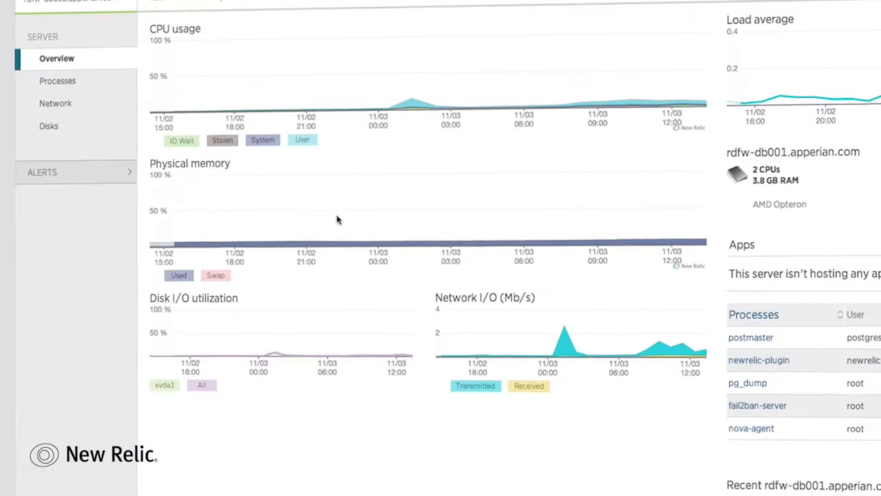